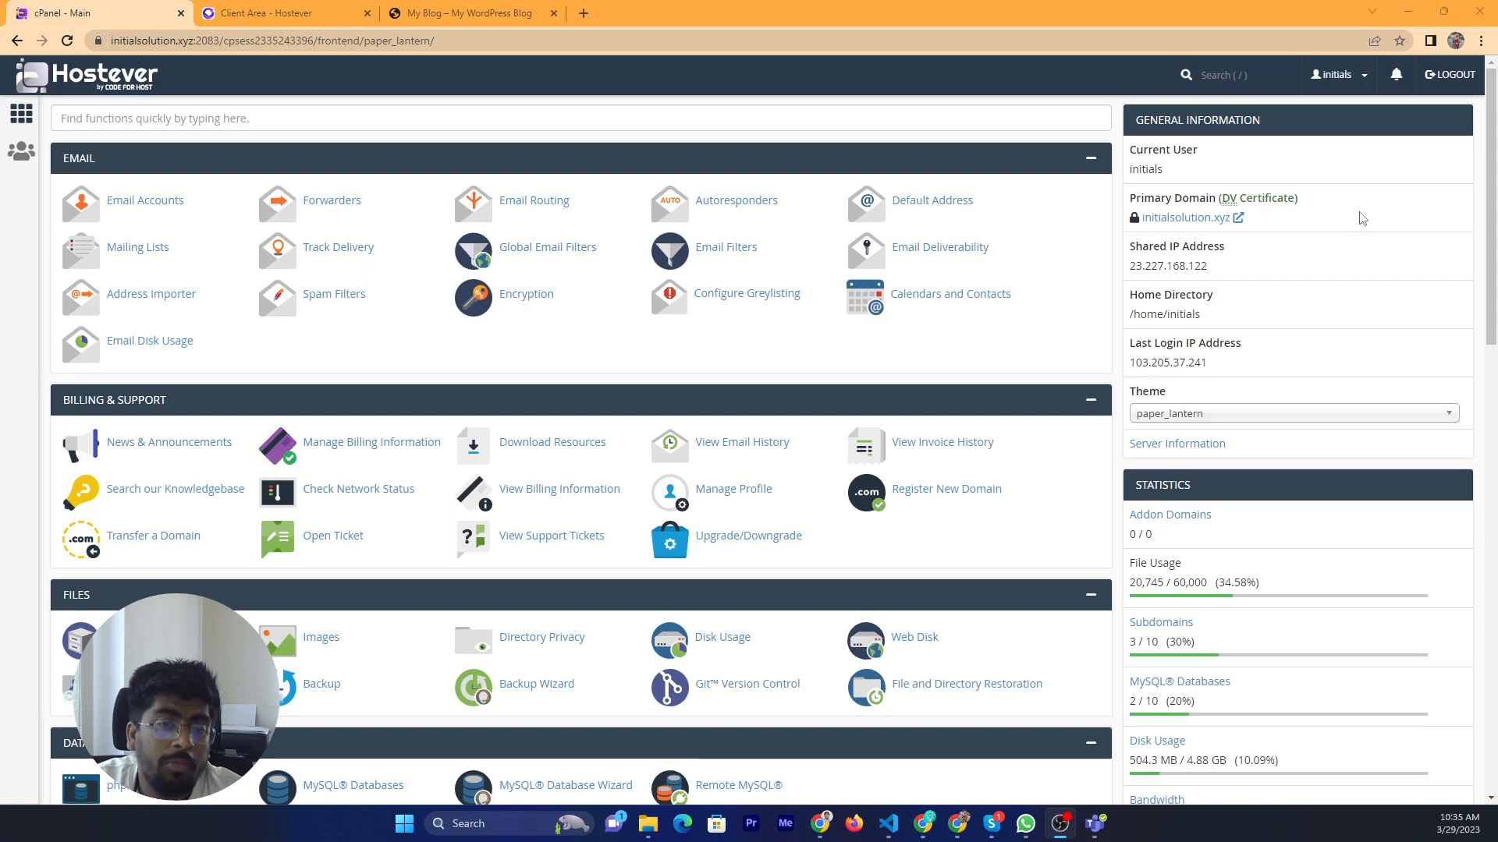
mouse_move(1171, 234)
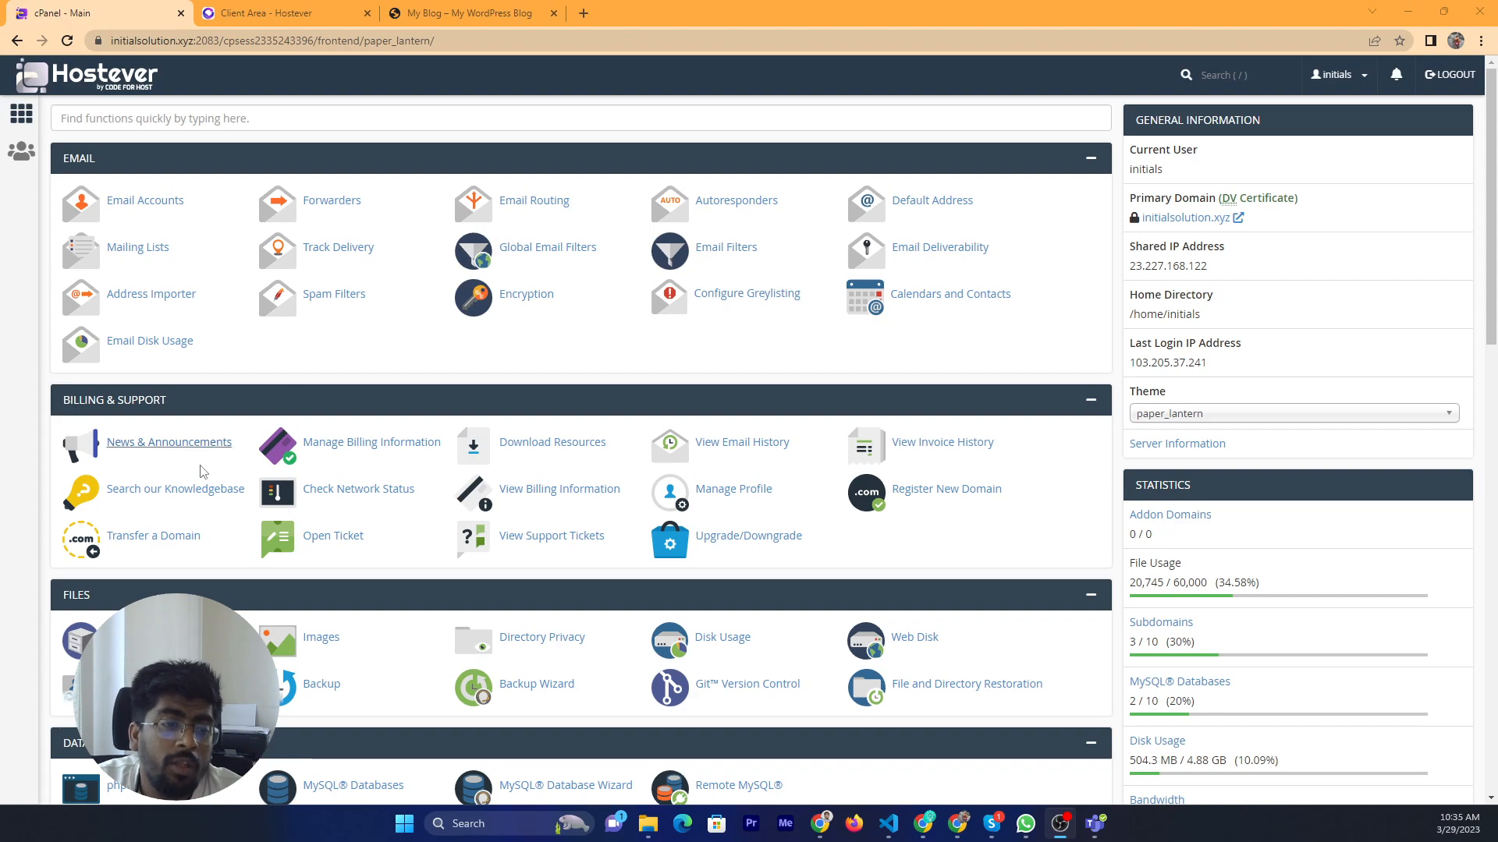
mouse_move(75, 599)
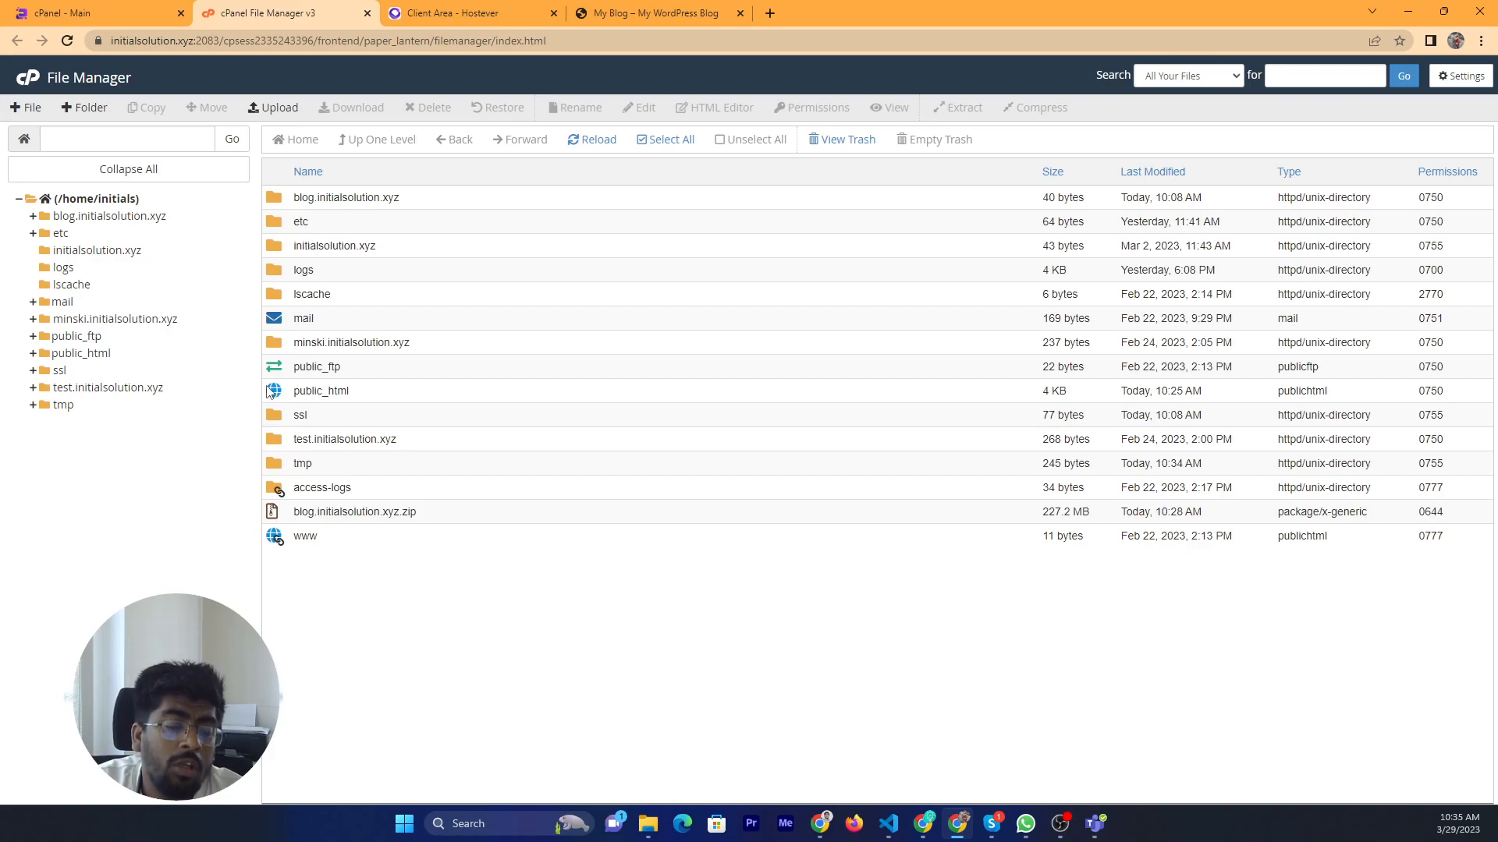
mouse_move(256, 293)
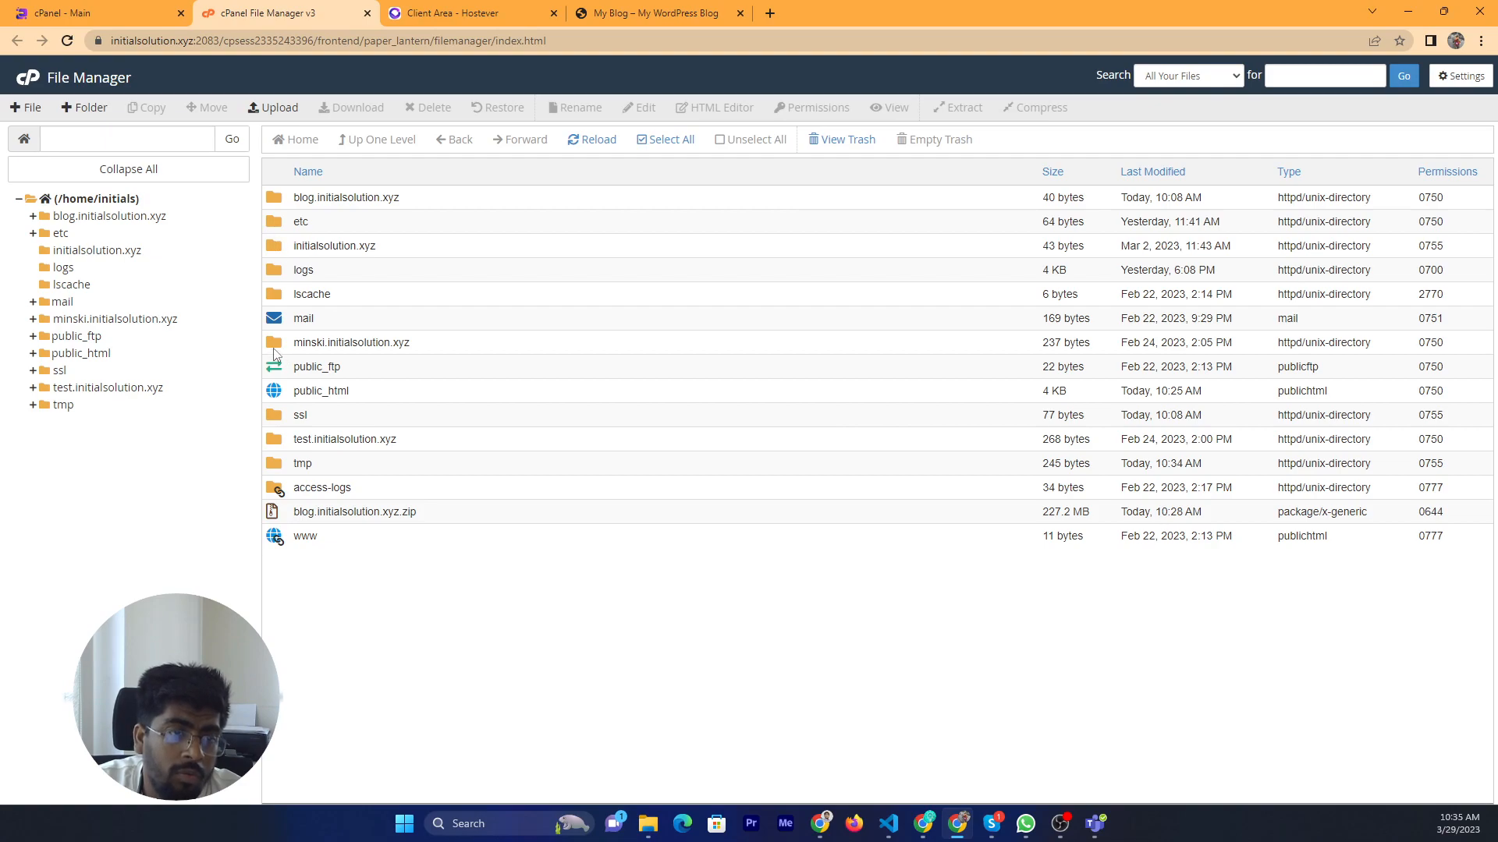
Step: Navigate into public_html/wp-content/themes/neve to list the theme's PHP template files
double_click(351, 342)
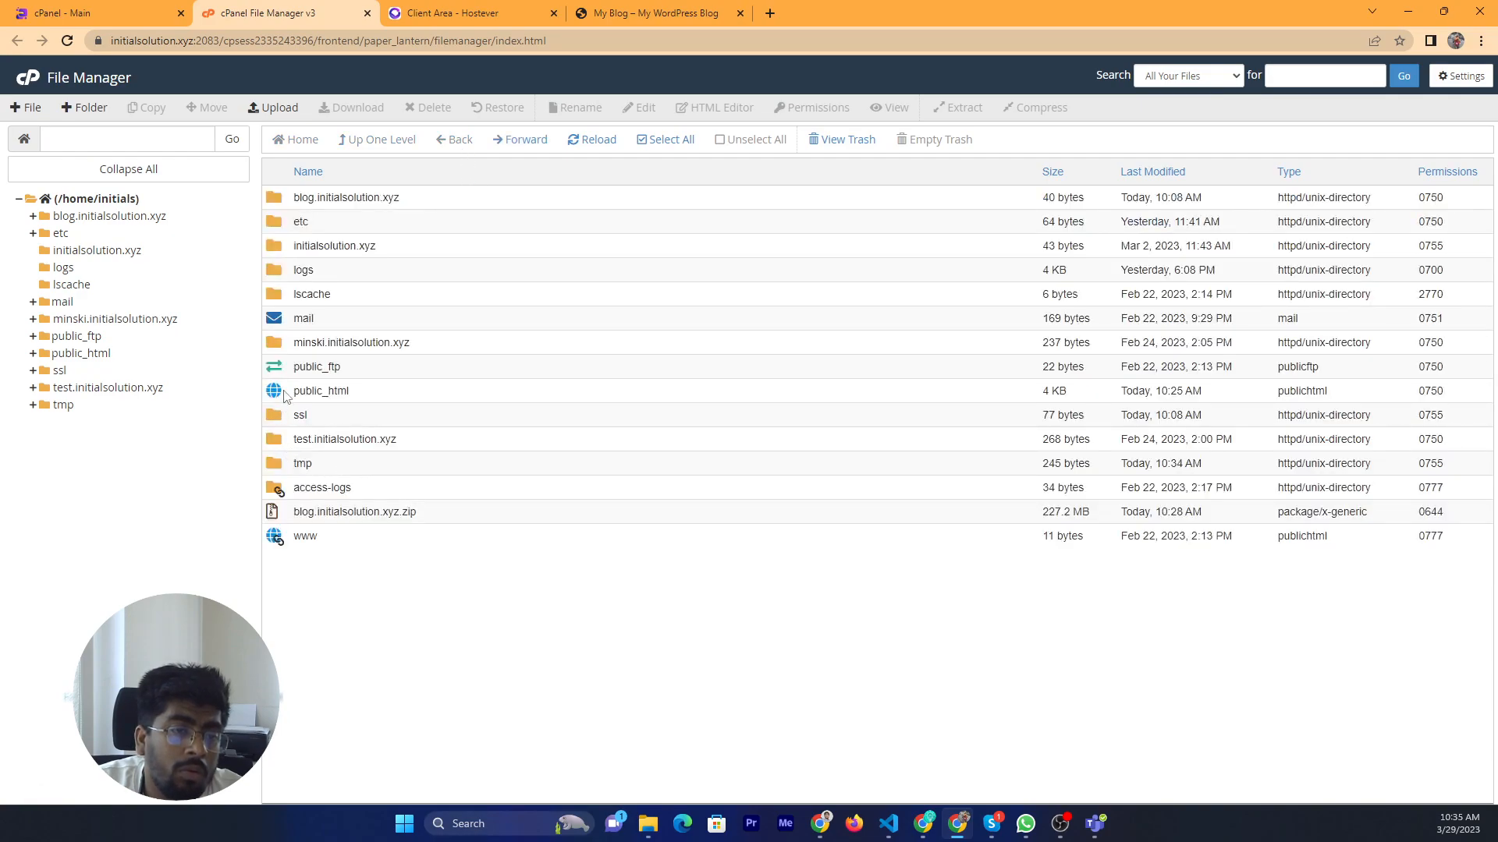
double_click(321, 390)
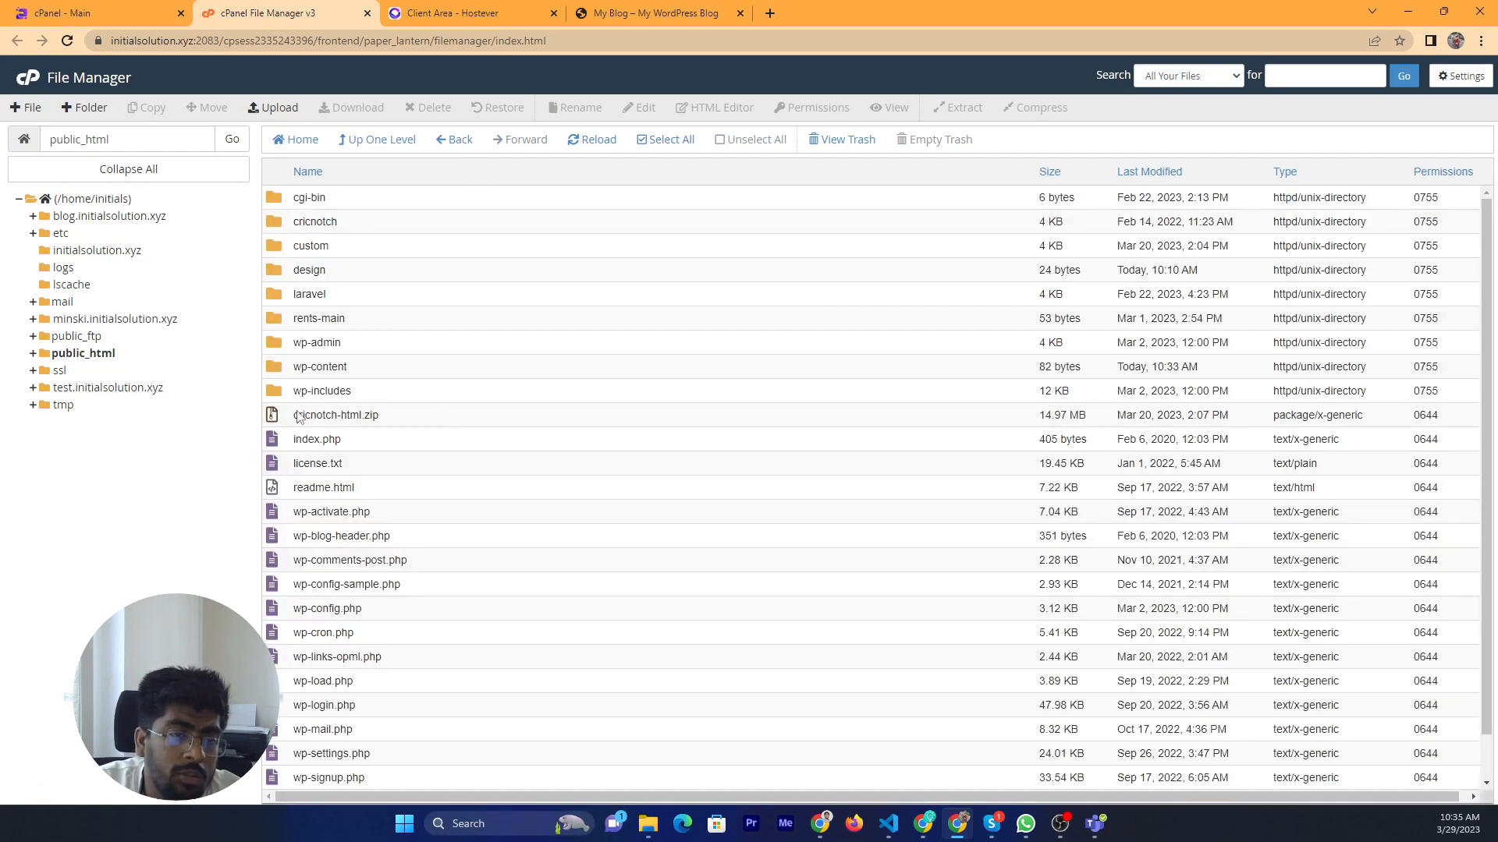
mouse_move(283, 367)
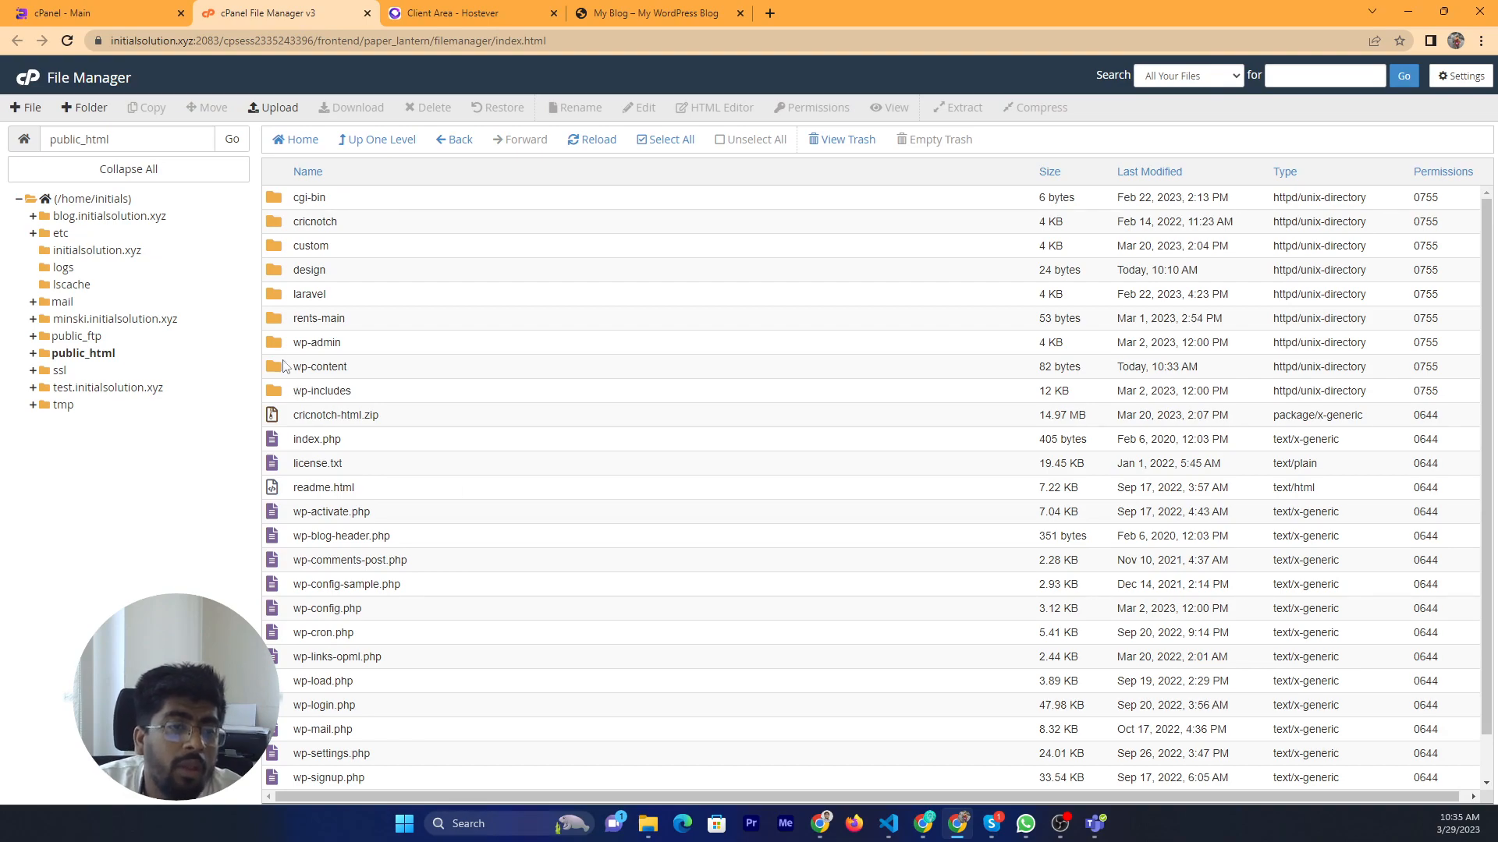
double_click(320, 367)
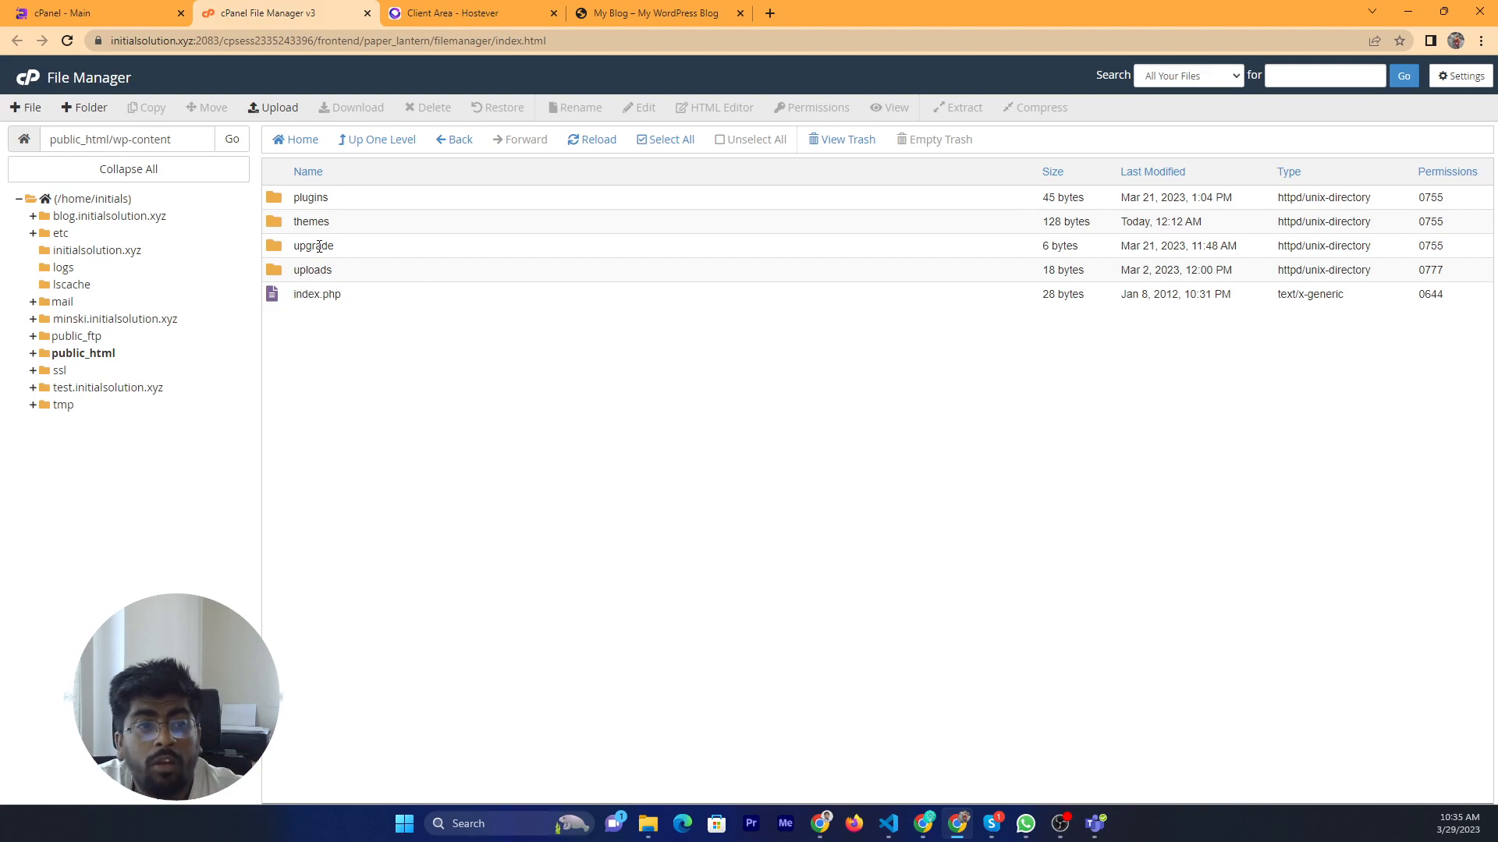
double_click(310, 221)
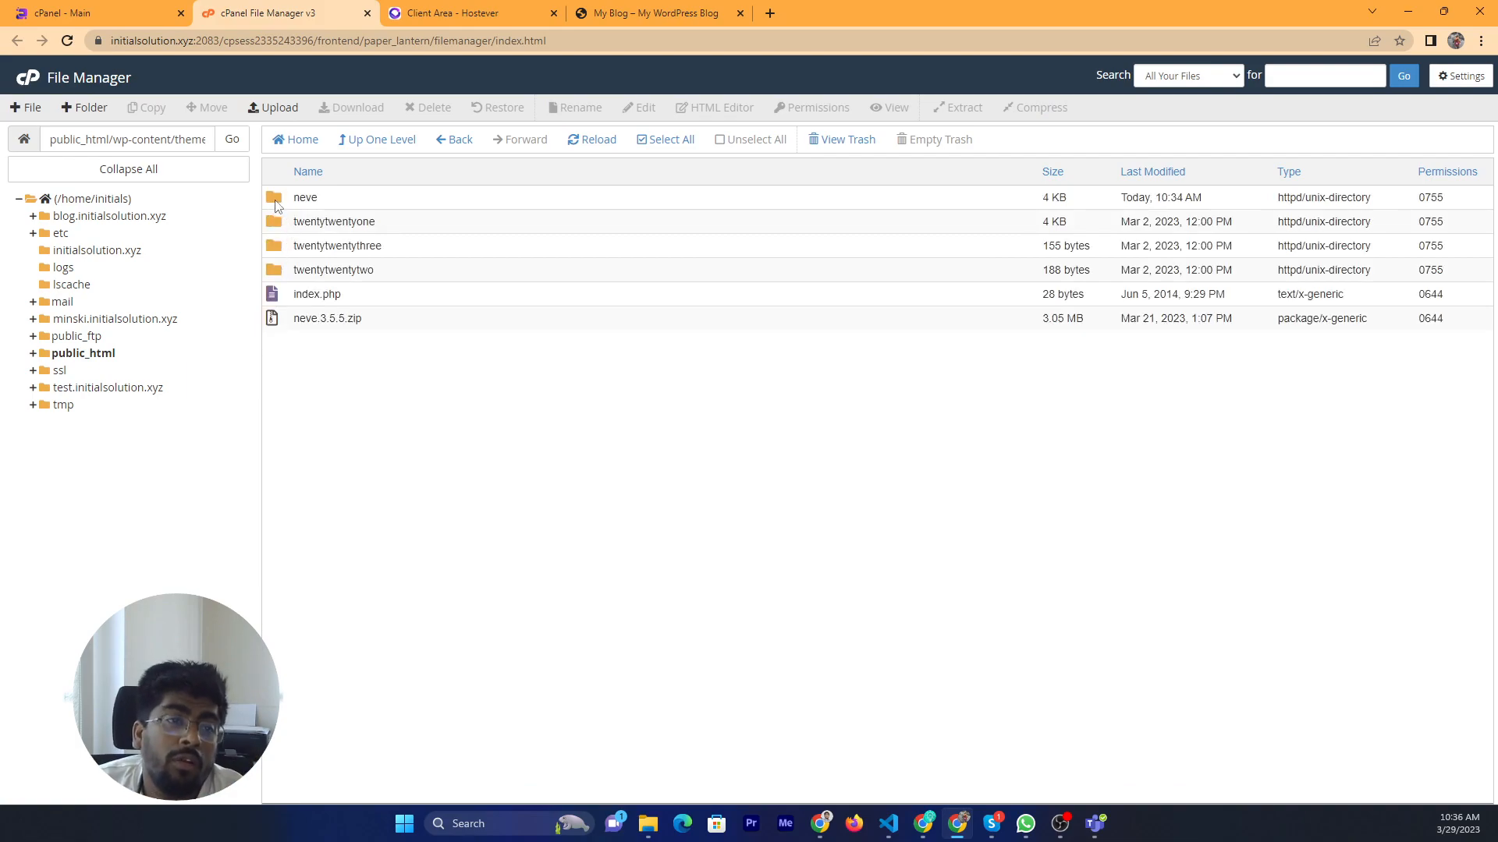
double_click(304, 198)
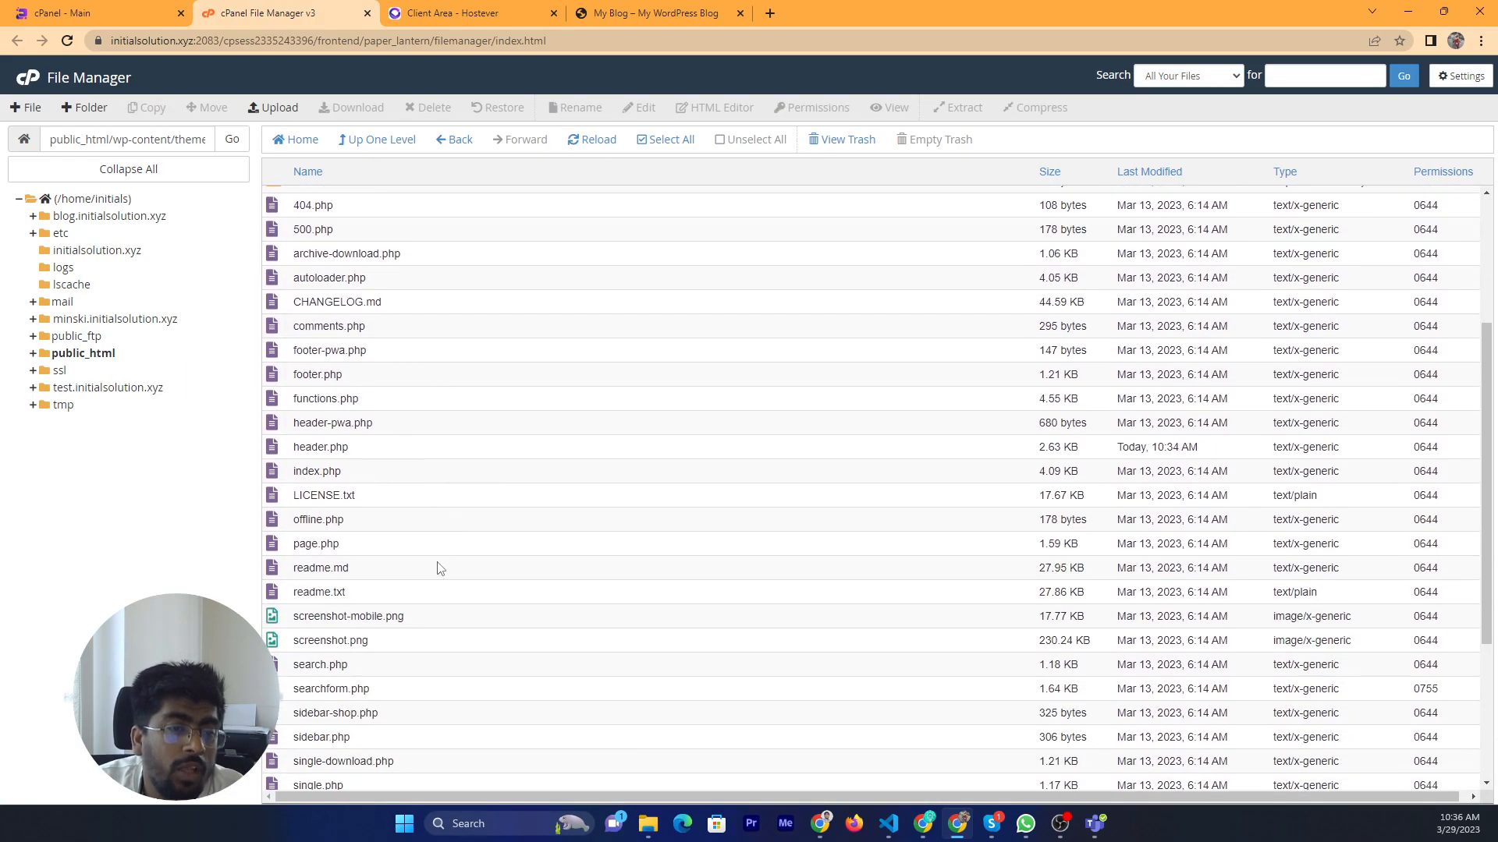
mouse_move(308, 460)
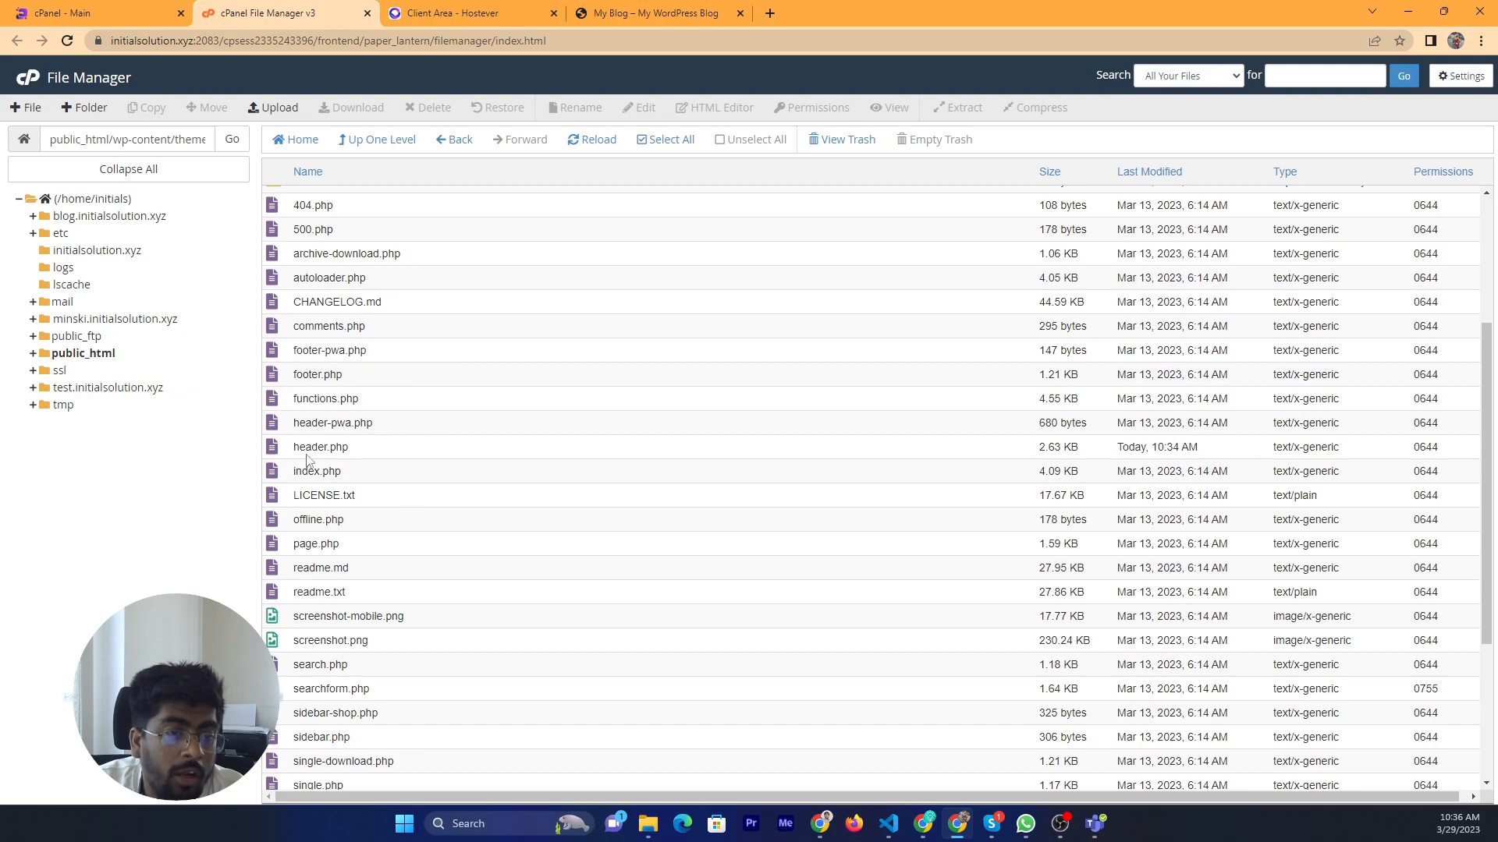
mouse_move(300, 446)
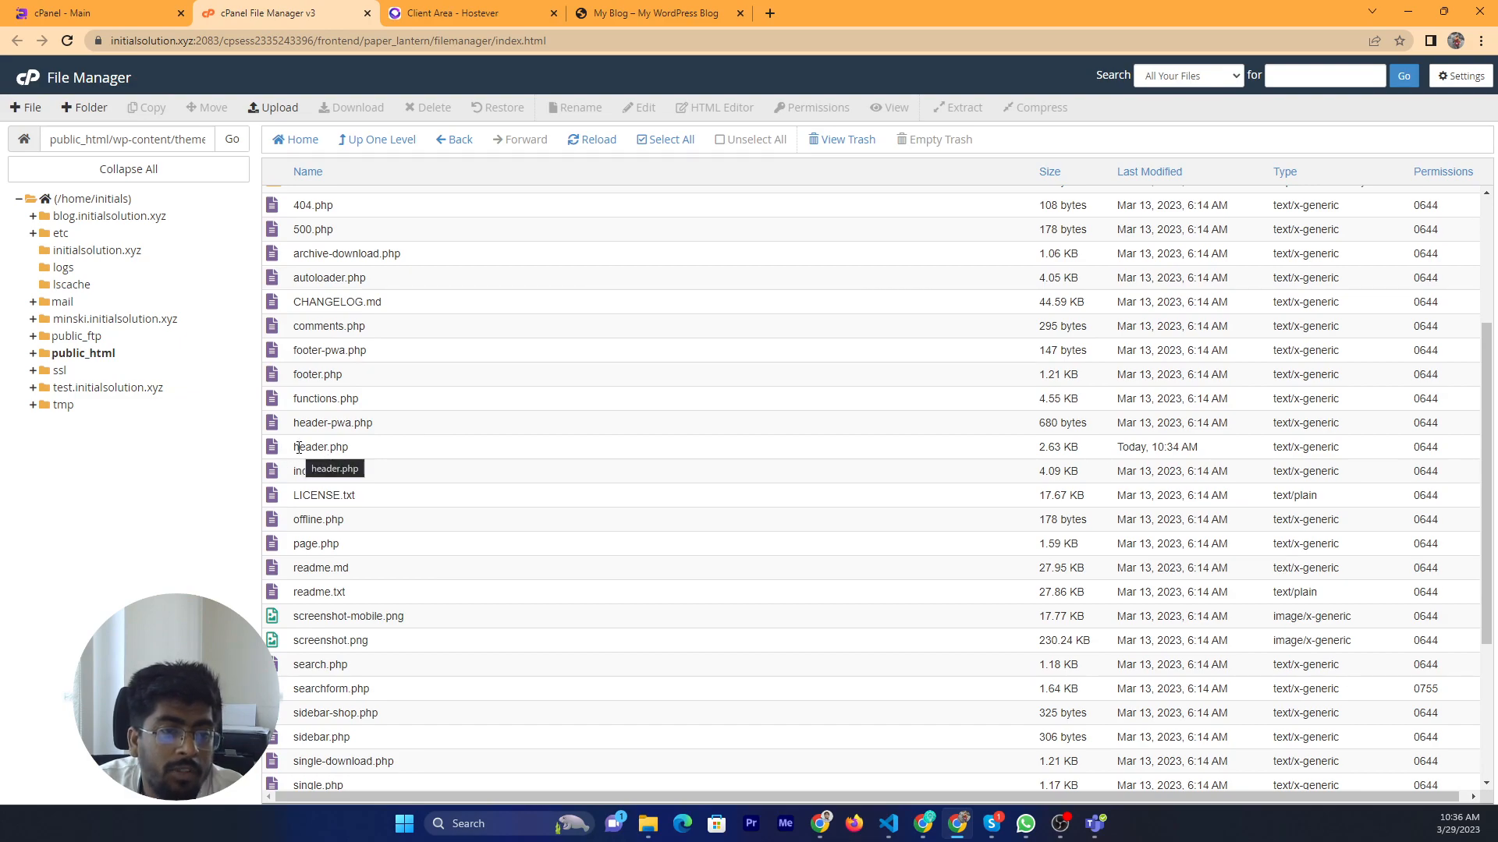
Step: Choose Edit on header.php and confirm the encoding dialog to load it in the code editor
right_click(319, 446)
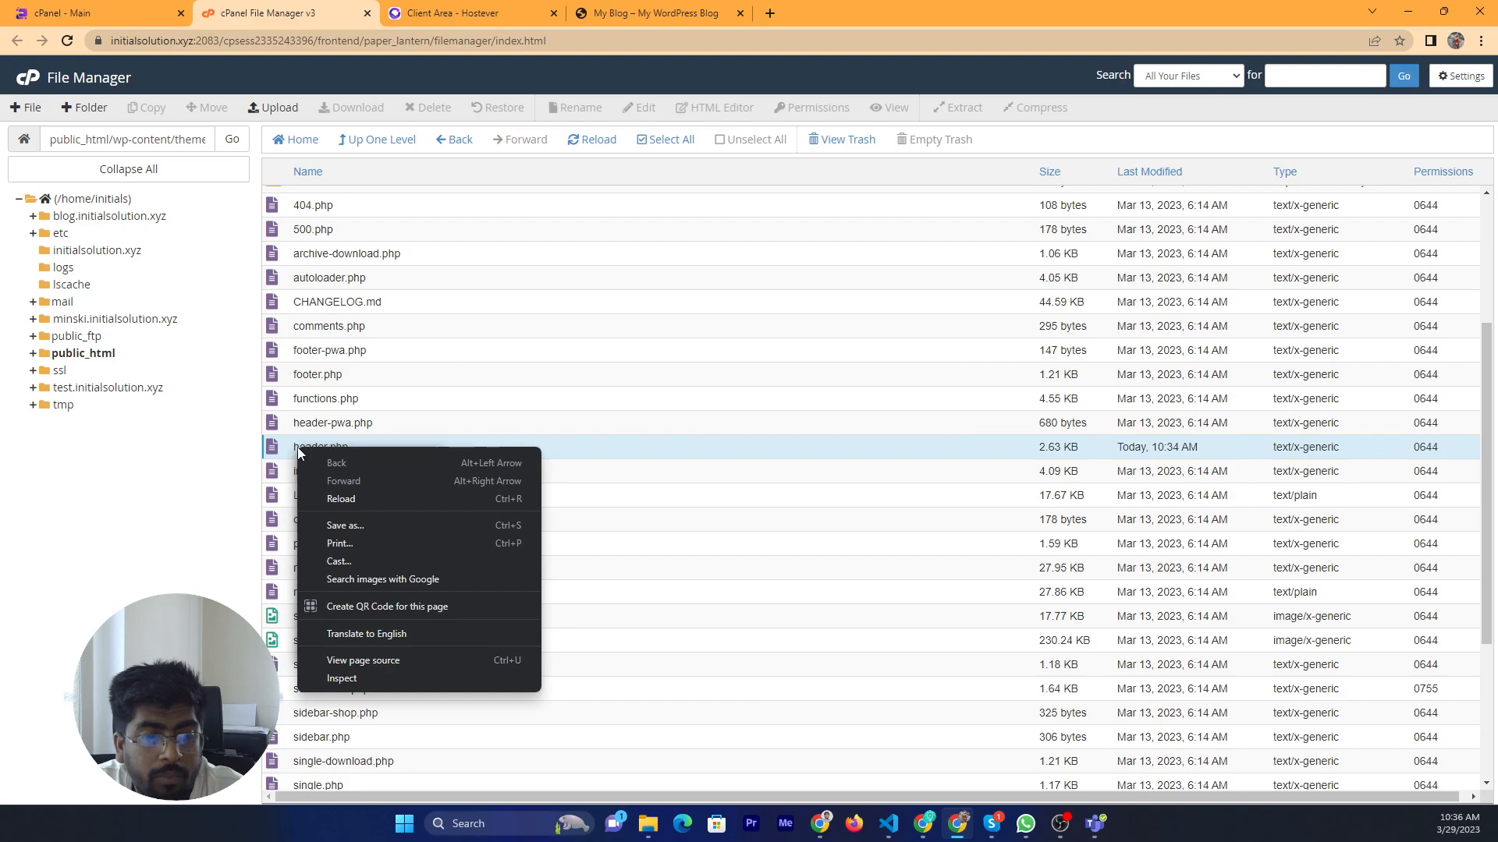
click(630, 452)
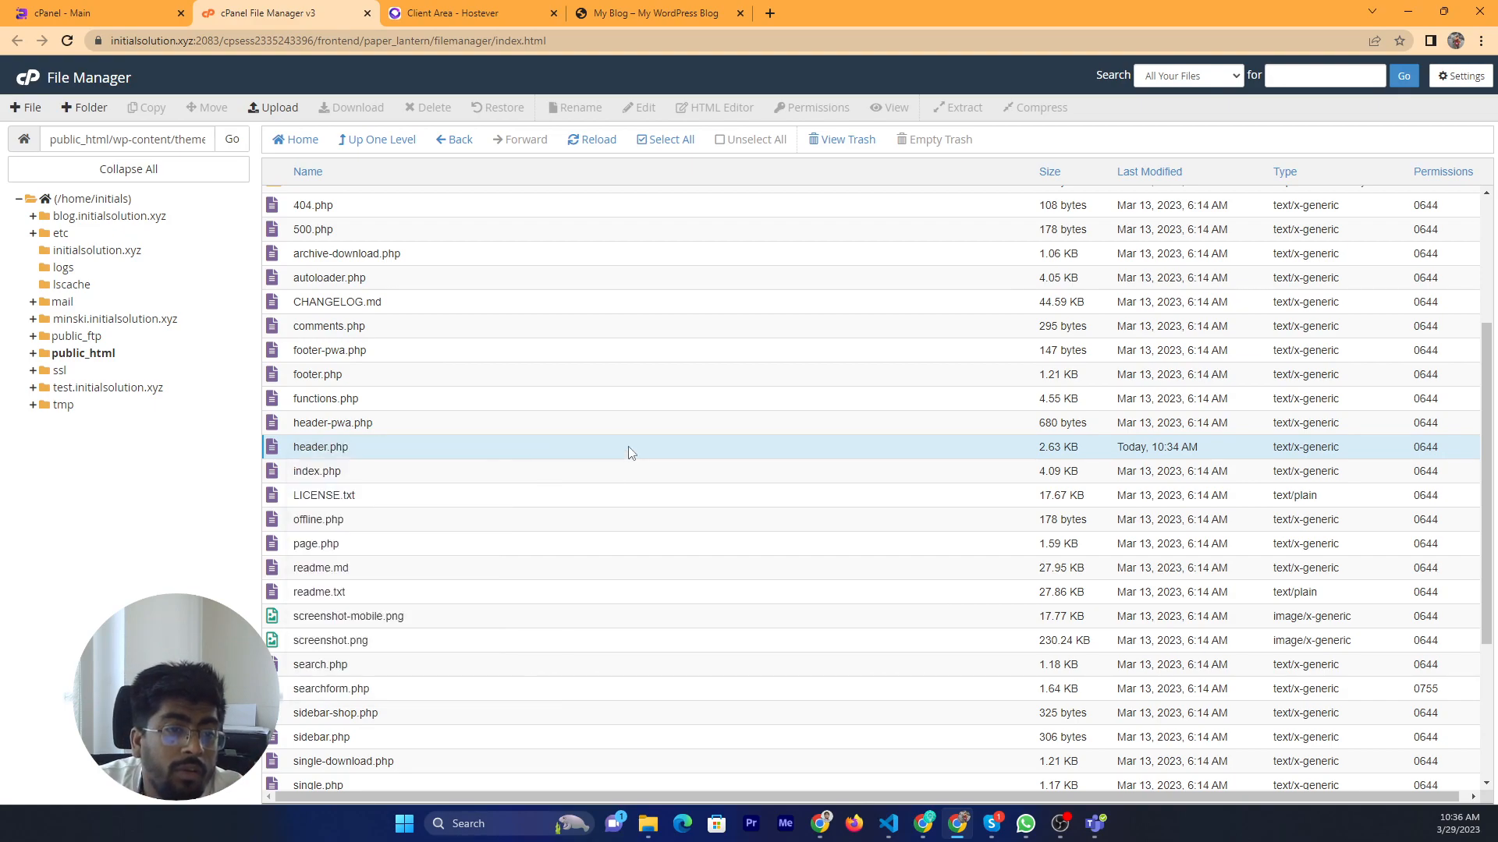
right_click(320, 446)
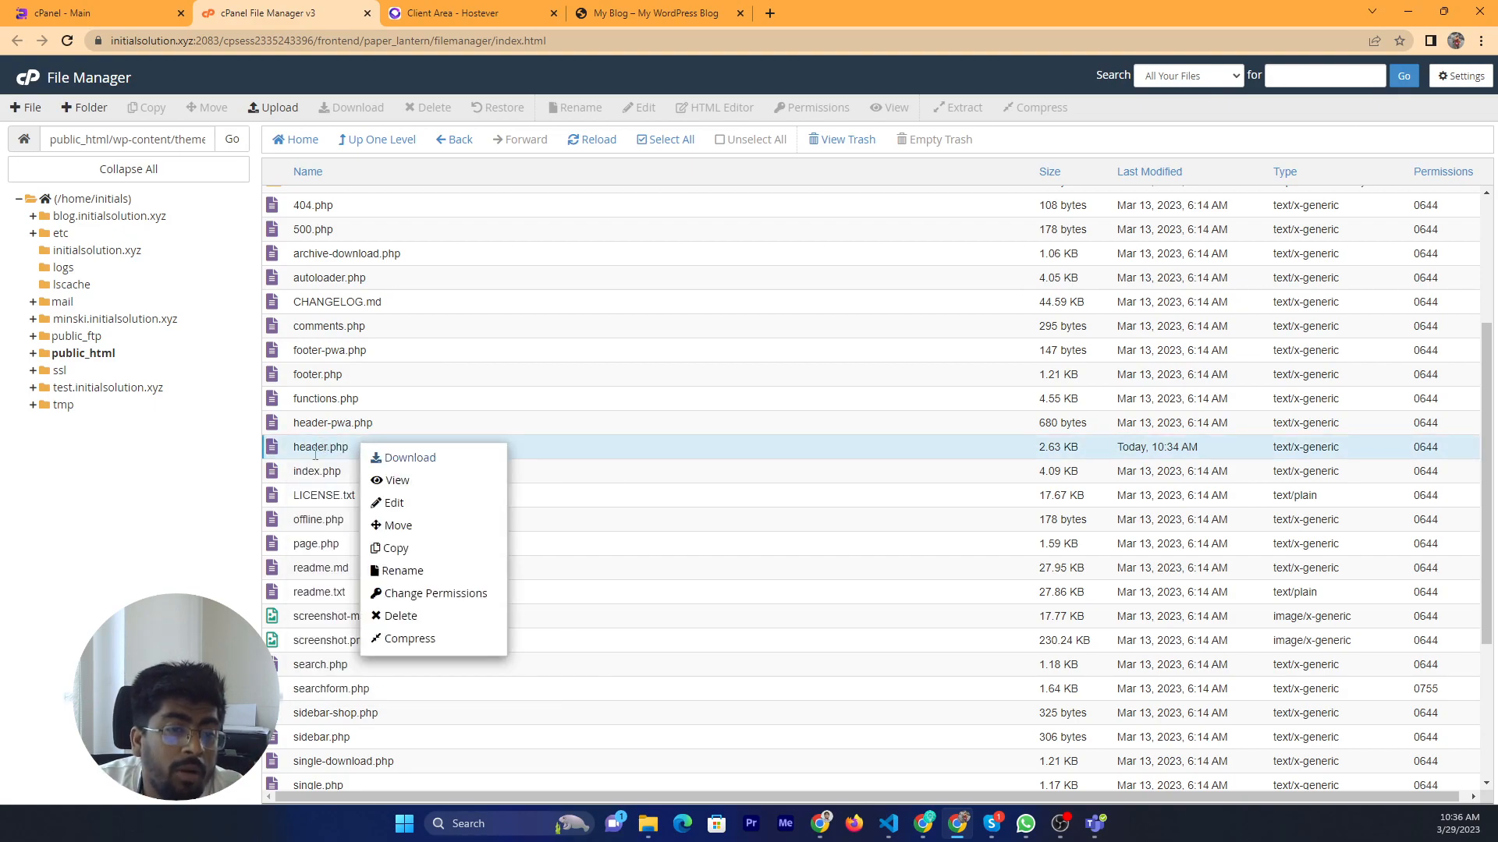
click(398, 503)
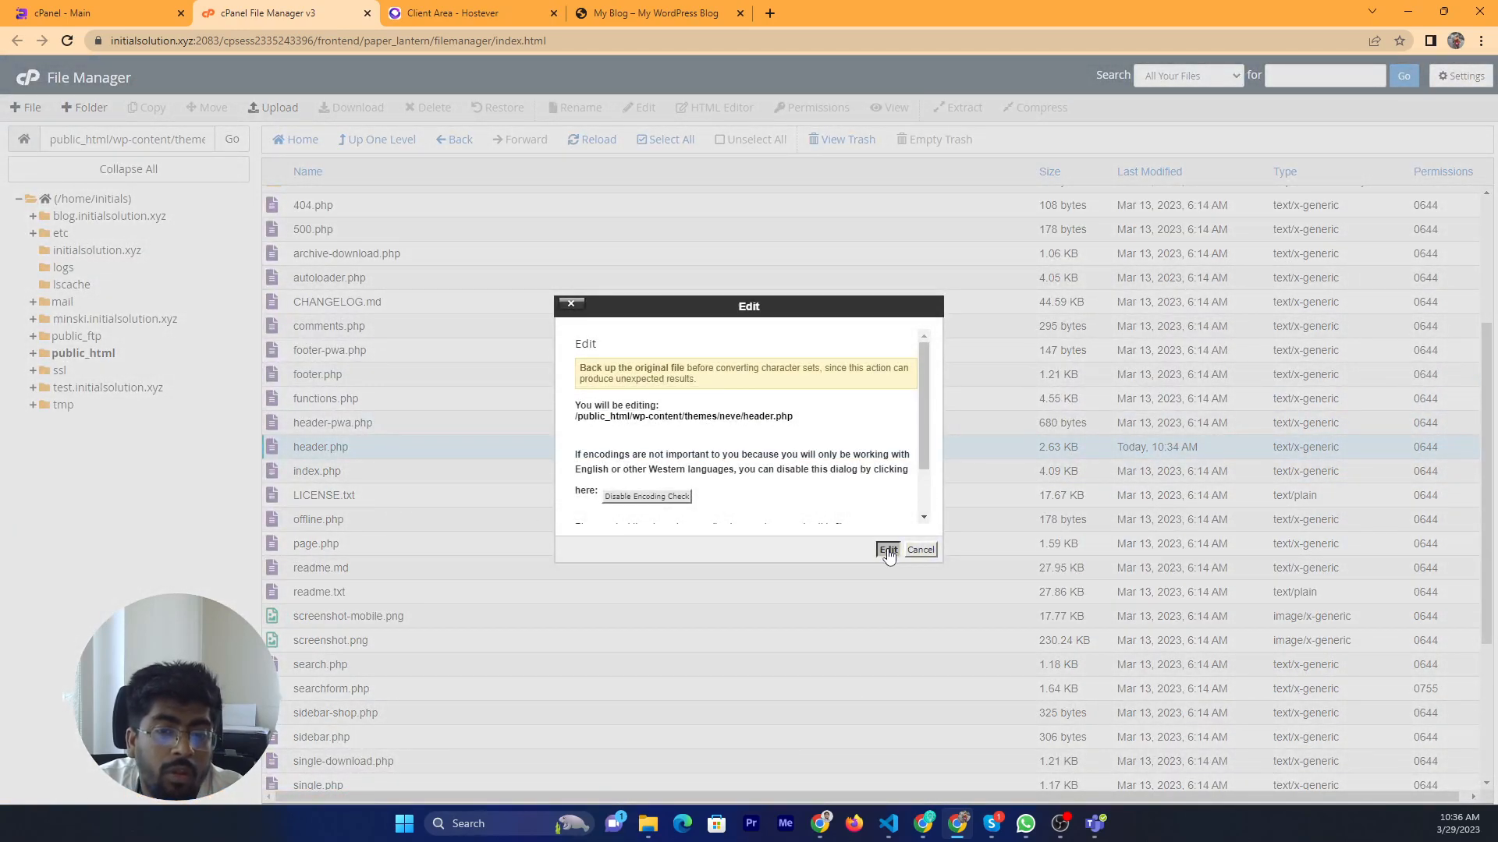
click(888, 549)
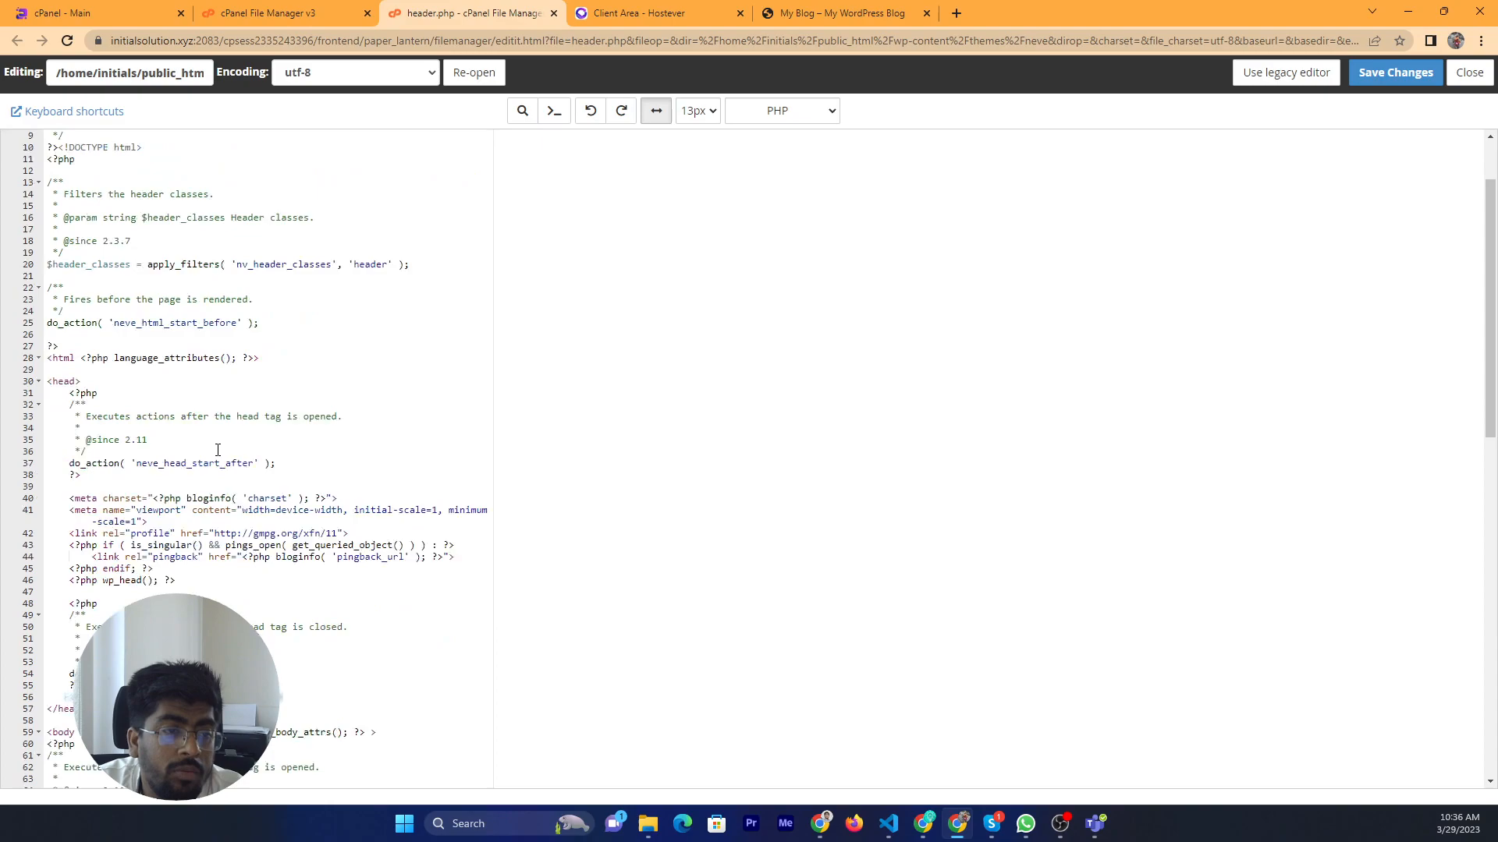
scroll(down, 3)
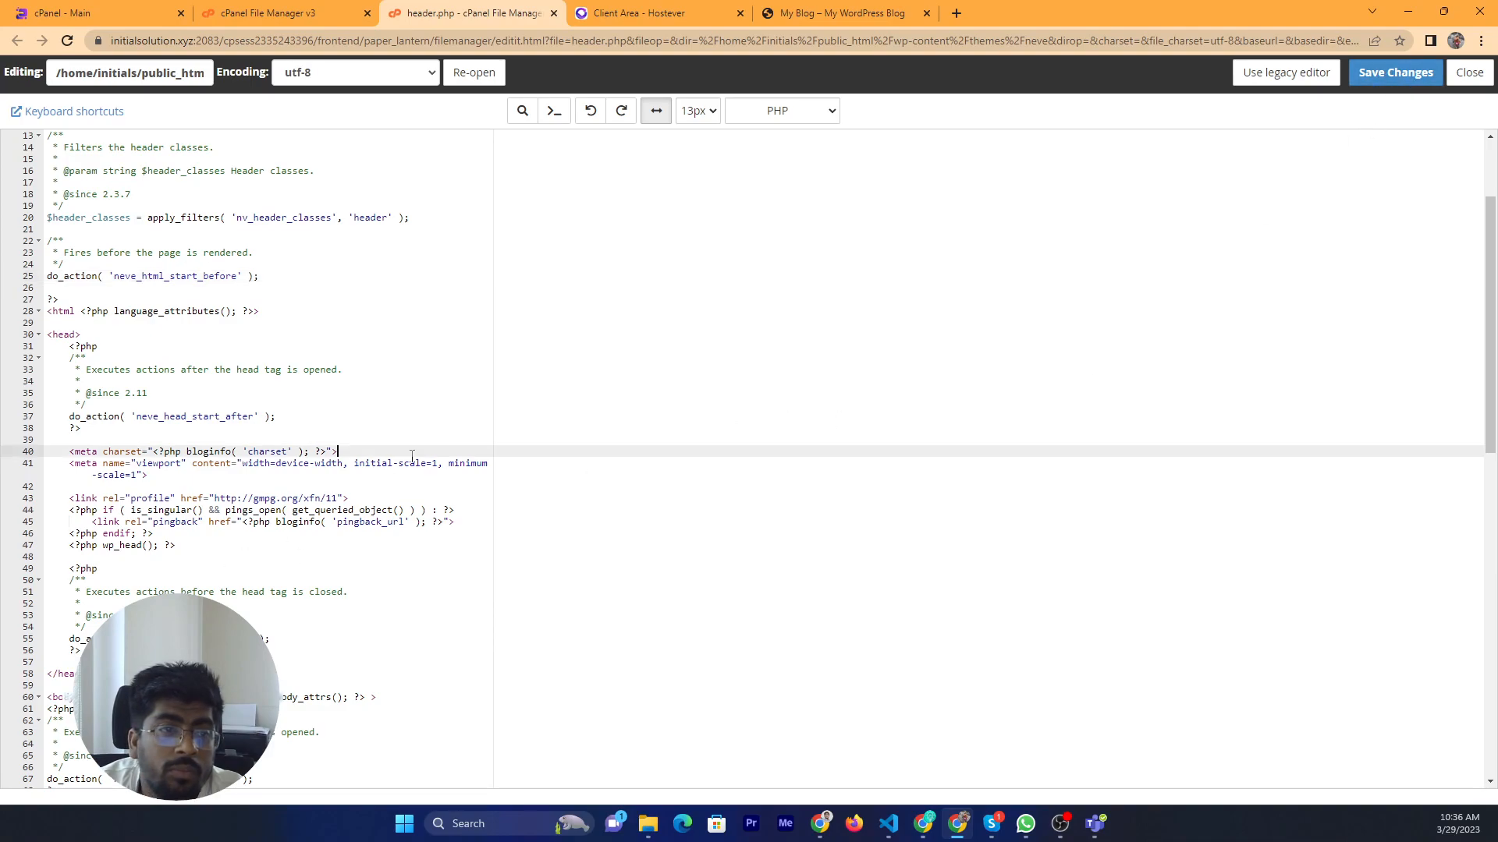
scroll(down, 3)
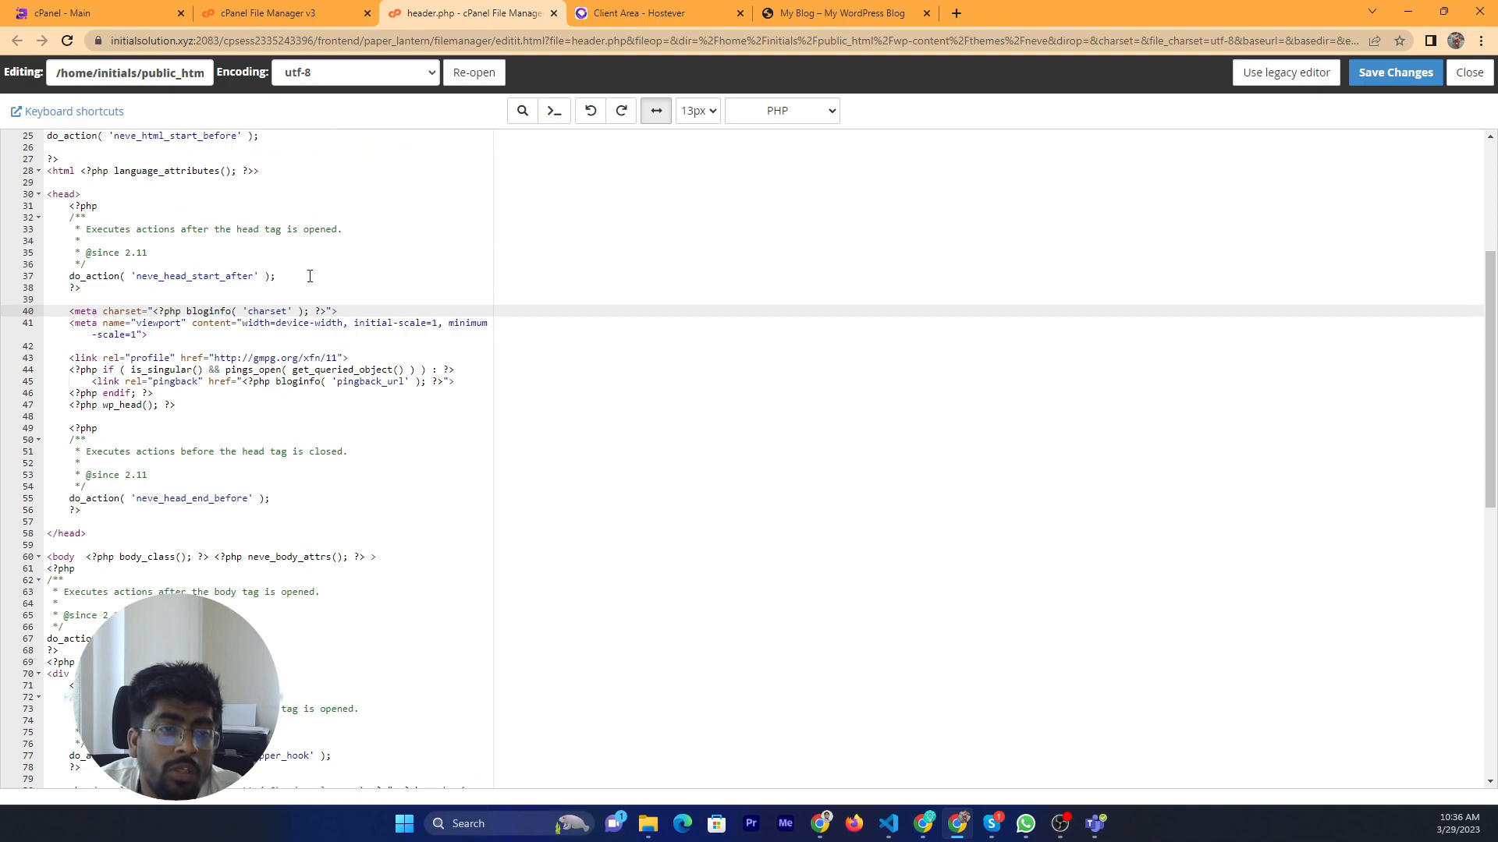
mouse_move(431, 231)
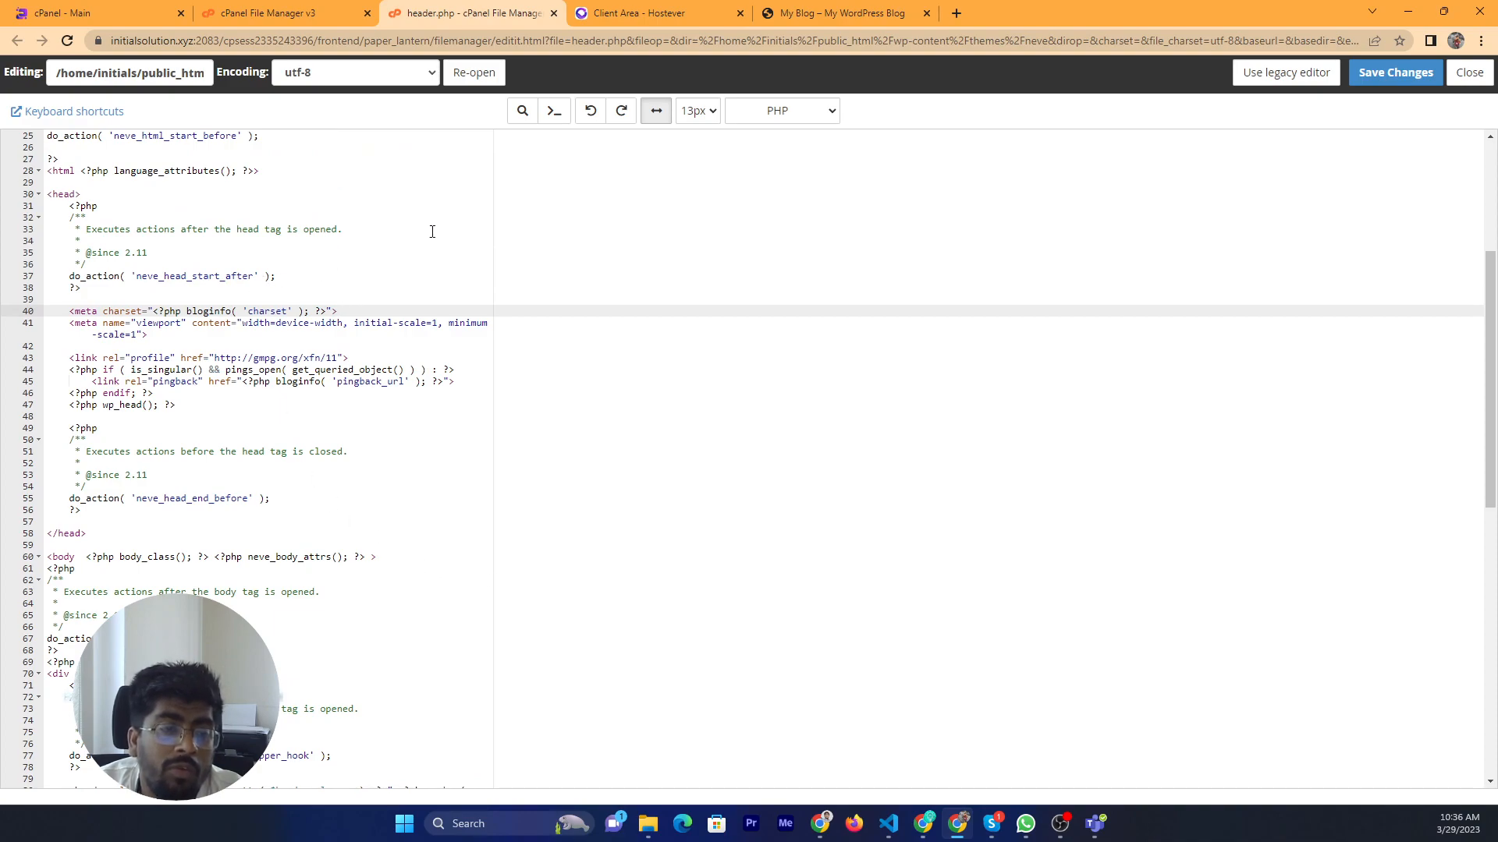